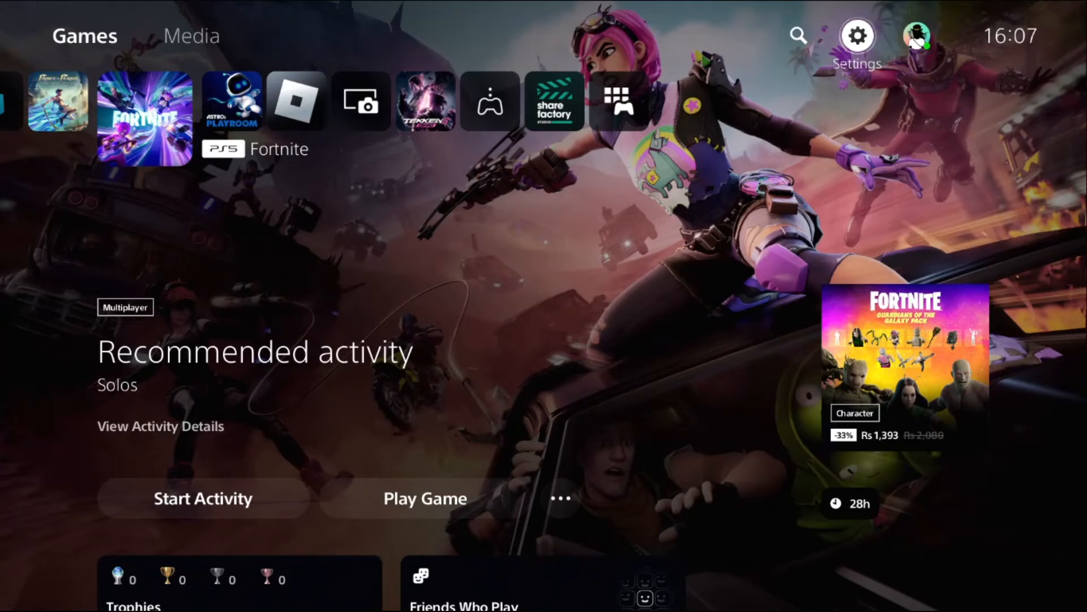
# Reach the System settings Language section showing Console Language English (United States)
pyautogui.click(857, 35)
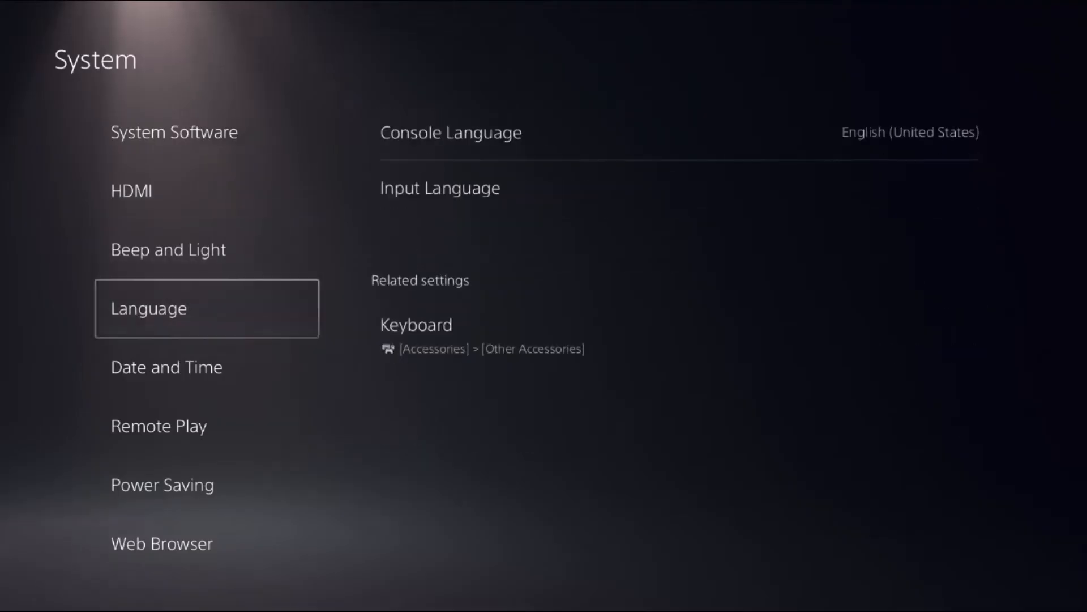
# Switch on Enable Remote Play from the System list
pyautogui.click(158, 426)
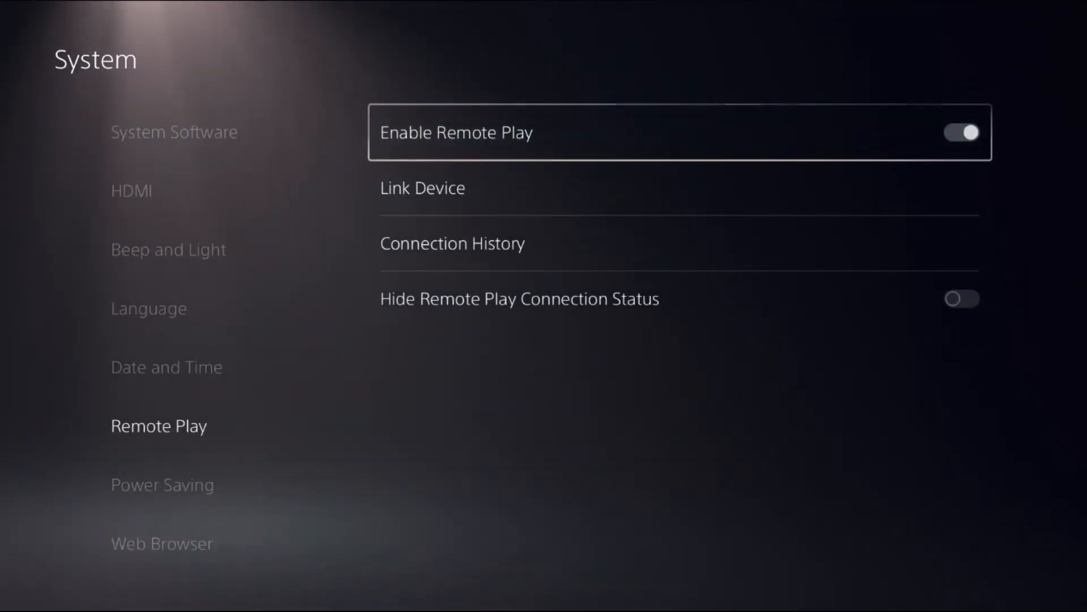
pyautogui.press('Escape')
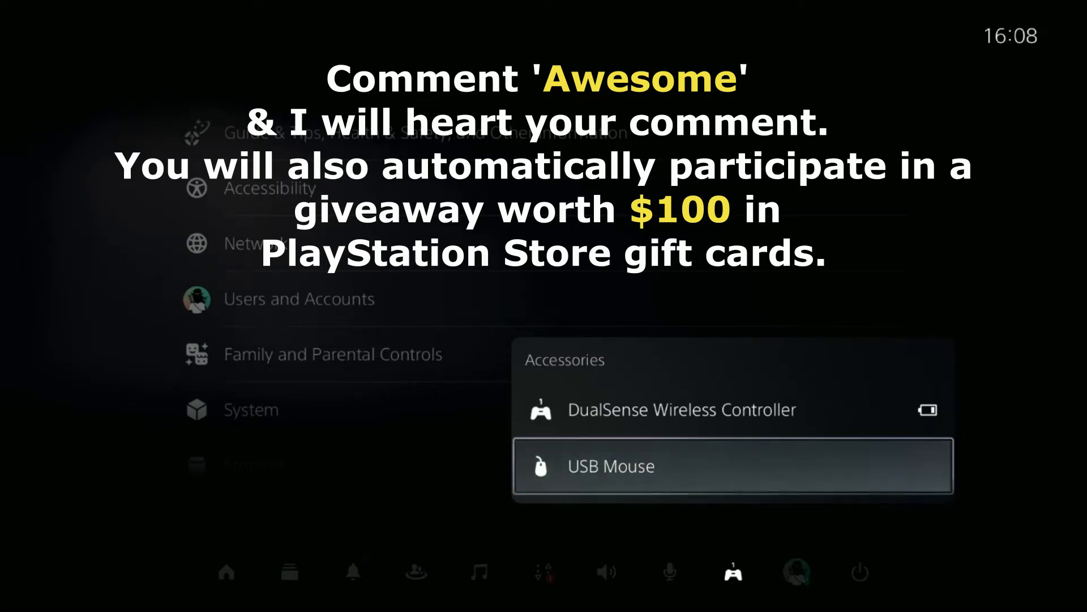
# Bring up the USB Mouse settings showing Right-Handed type and Normal pointer speed
pyautogui.click(611, 466)
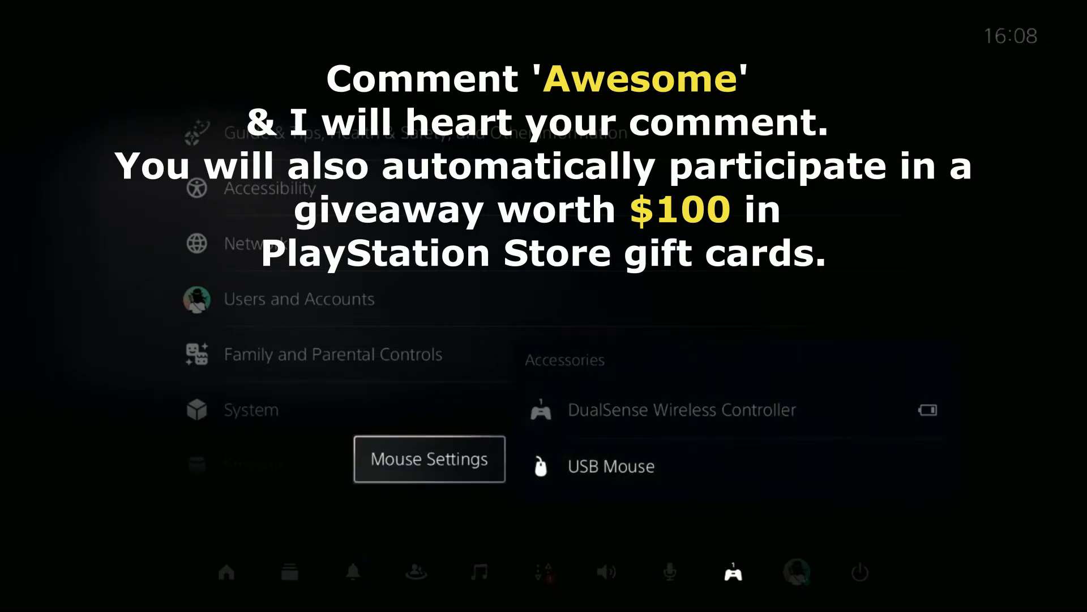
pyautogui.click(430, 458)
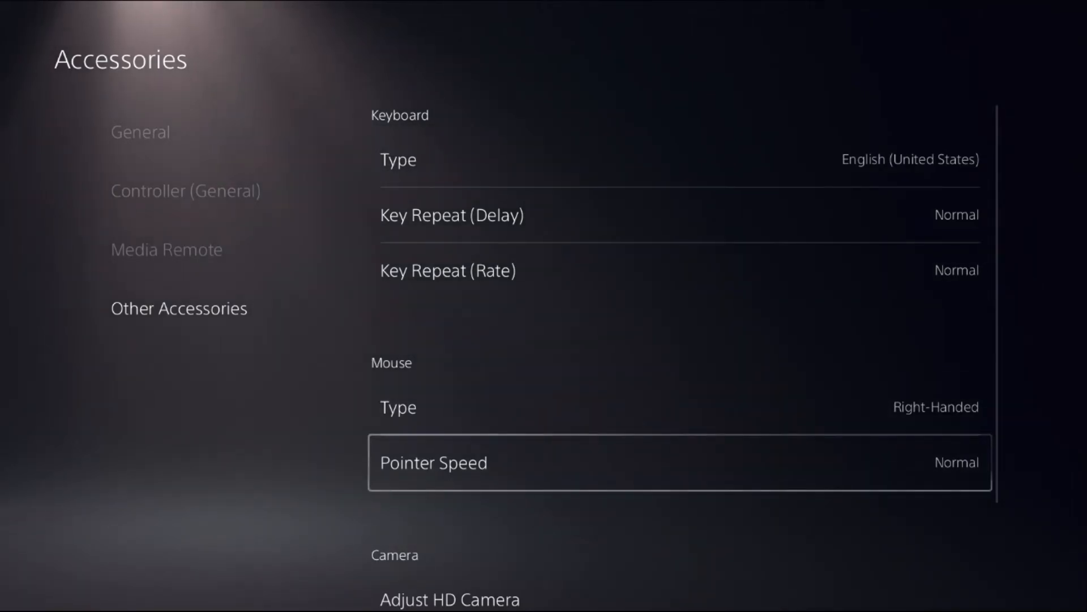
# Keep Keyboard and Mouse options at defaults and restart the PS5 from the Power menu
pyautogui.press('up')
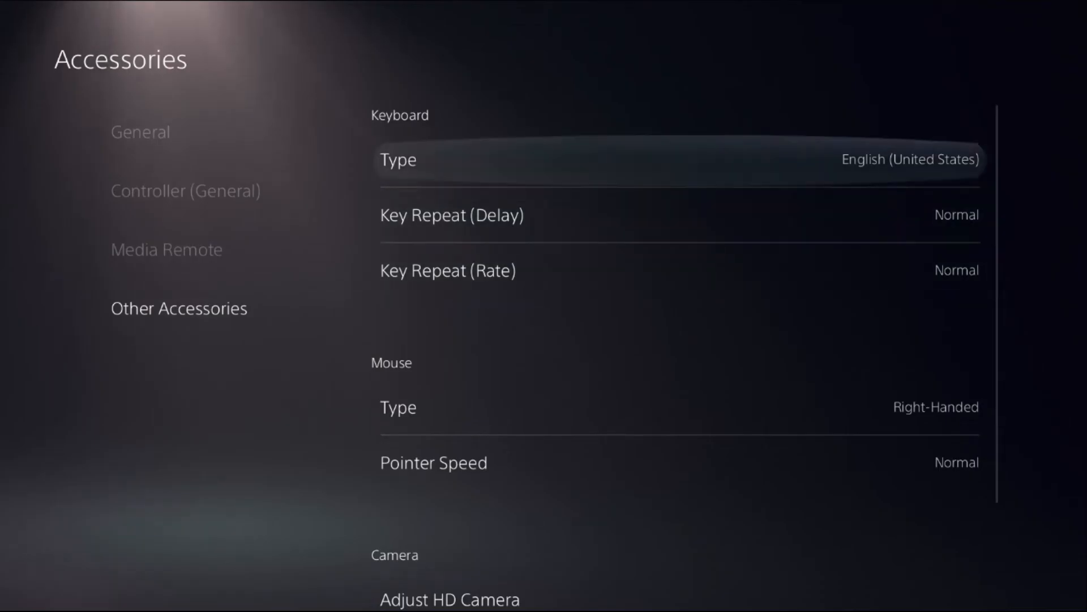
pyautogui.click(679, 159)
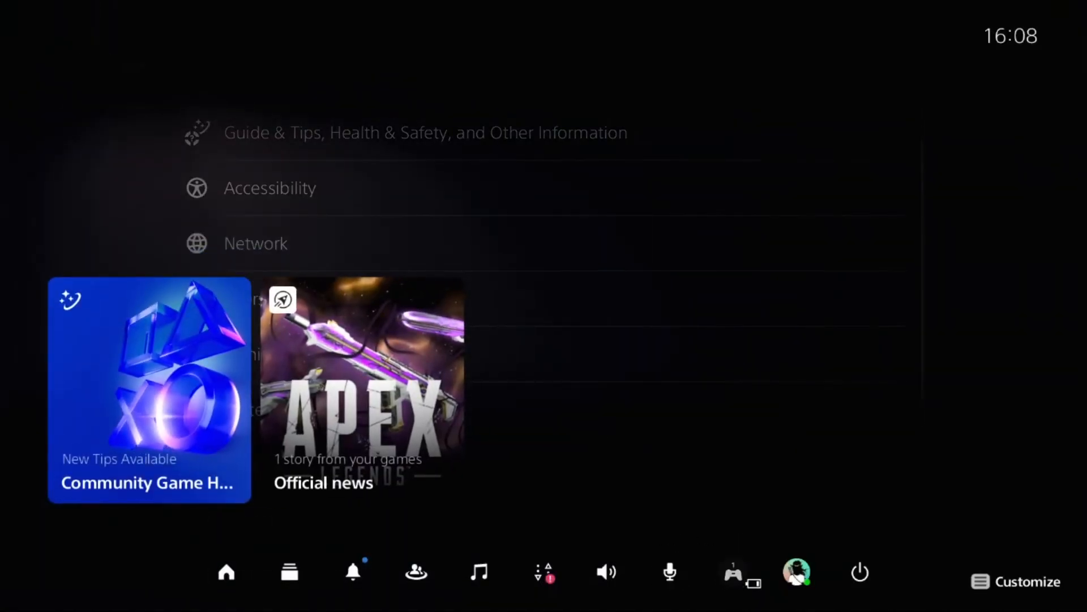
pyautogui.click(859, 572)
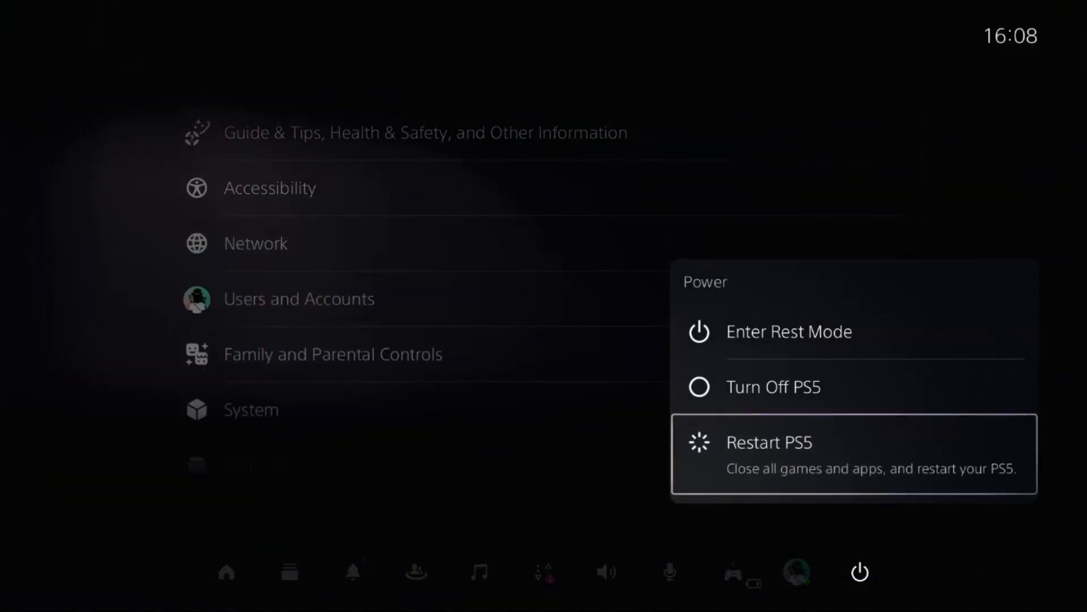